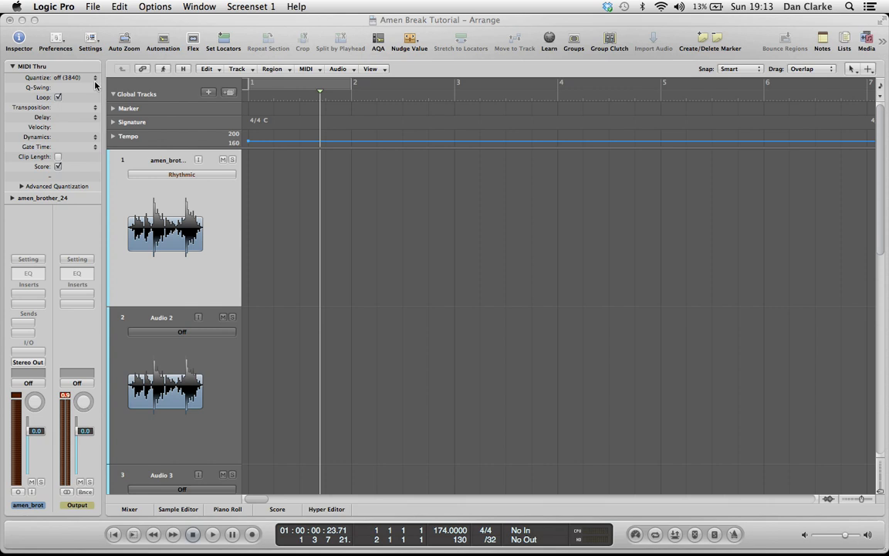
mouse_move(686, 9)
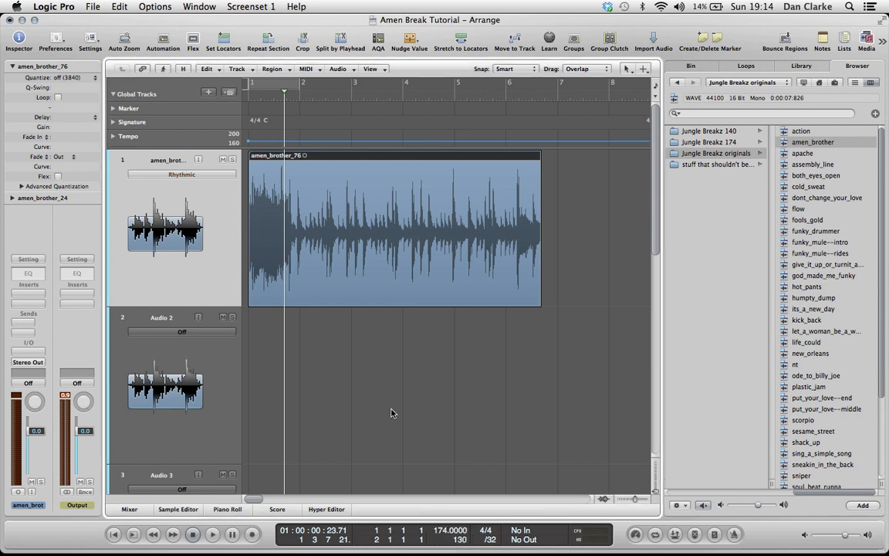
mouse_move(423, 343)
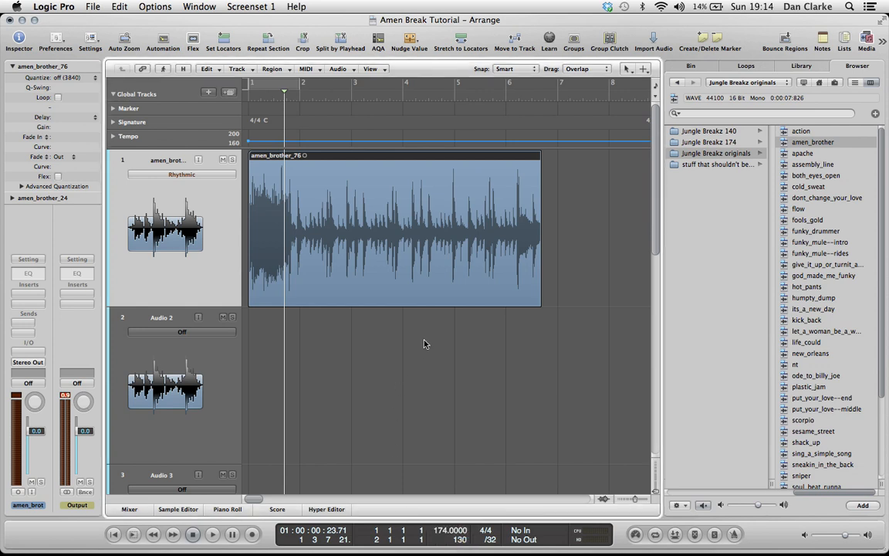
mouse_move(473, 291)
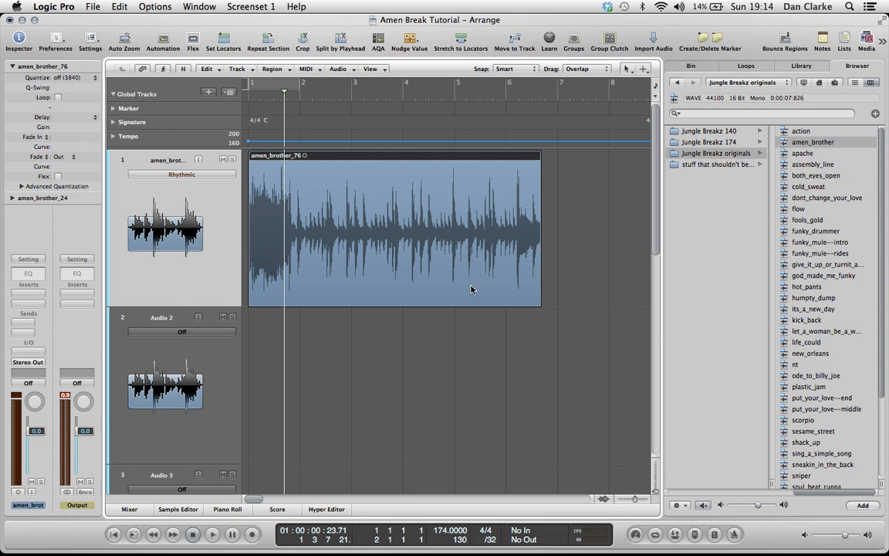
mouse_move(497, 225)
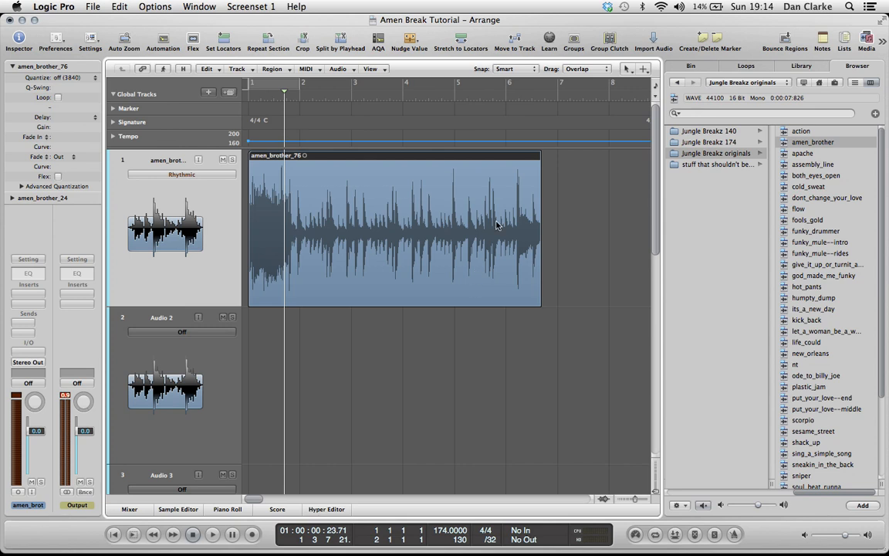
mouse_move(530, 153)
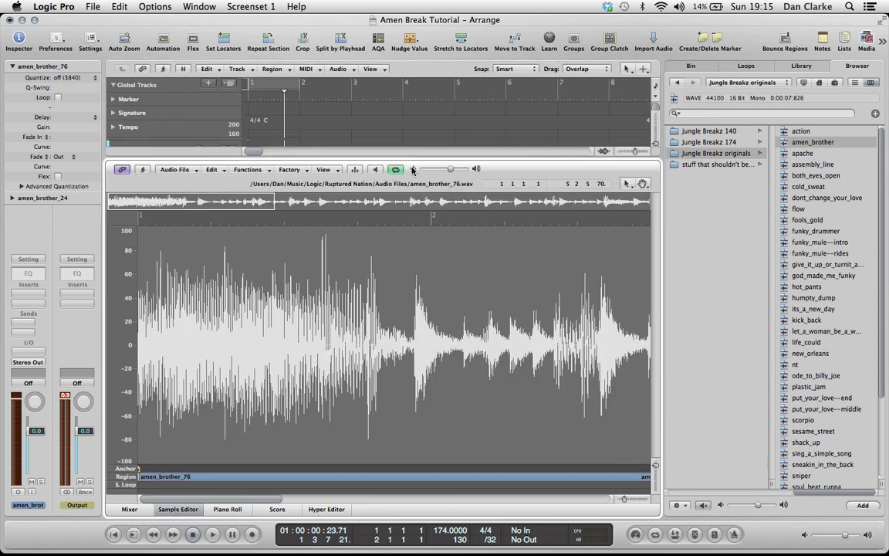
Enable 'Lock Arrange Position when moving Anchor' in the Sample Editor's Edit menu.
click(214, 168)
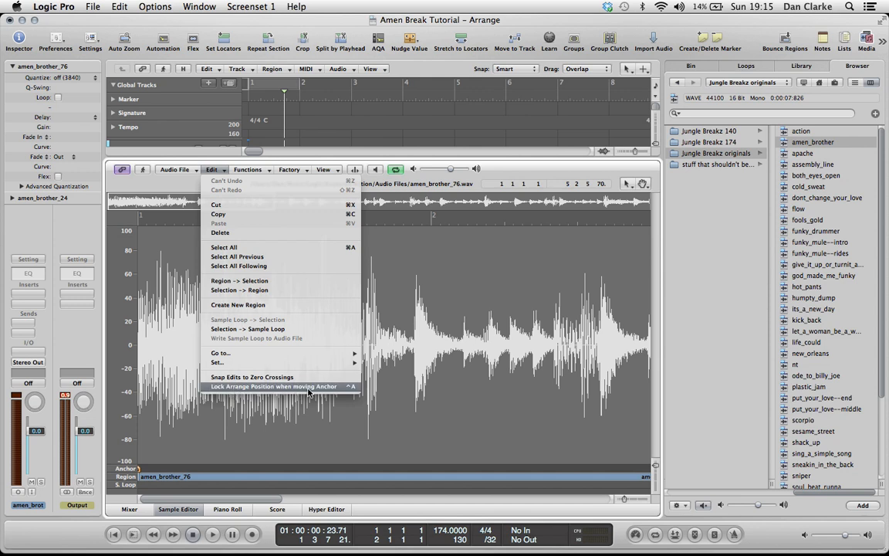
click(275, 386)
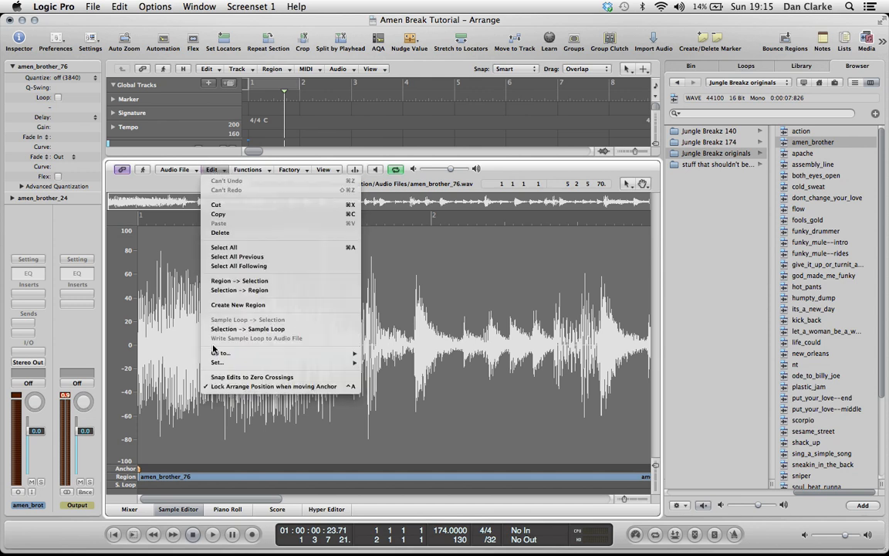
mouse_move(275, 386)
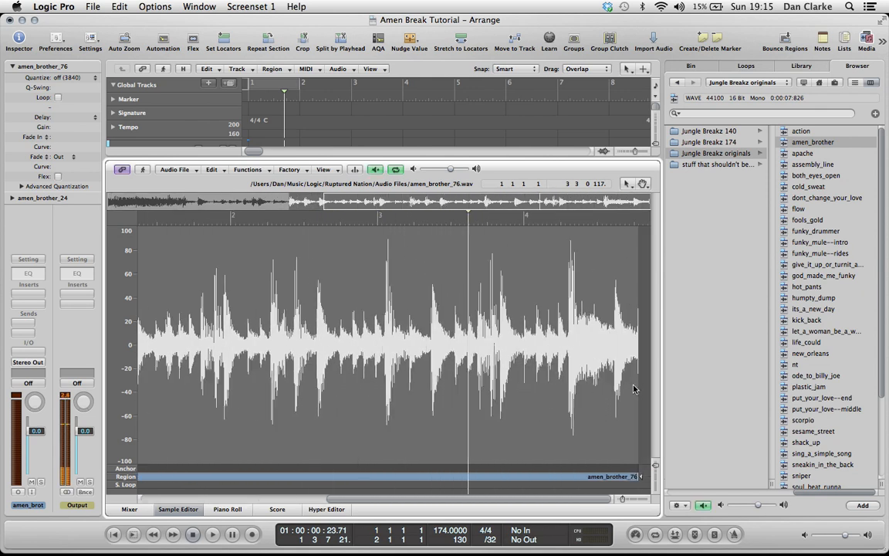
Trim the region's start and end markers to the break's first and last hits, then leave the Sample Editor.
click(332, 448)
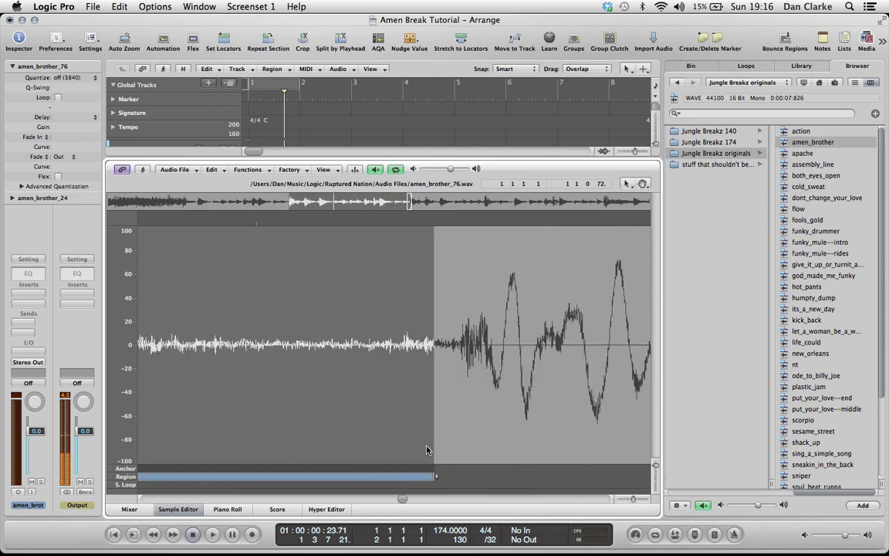
drag(436, 476, 448, 479)
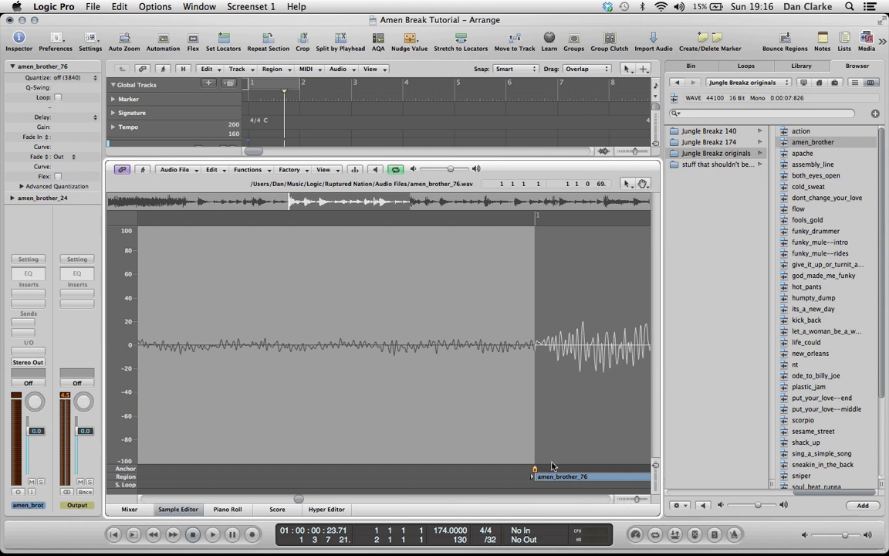
click(534, 472)
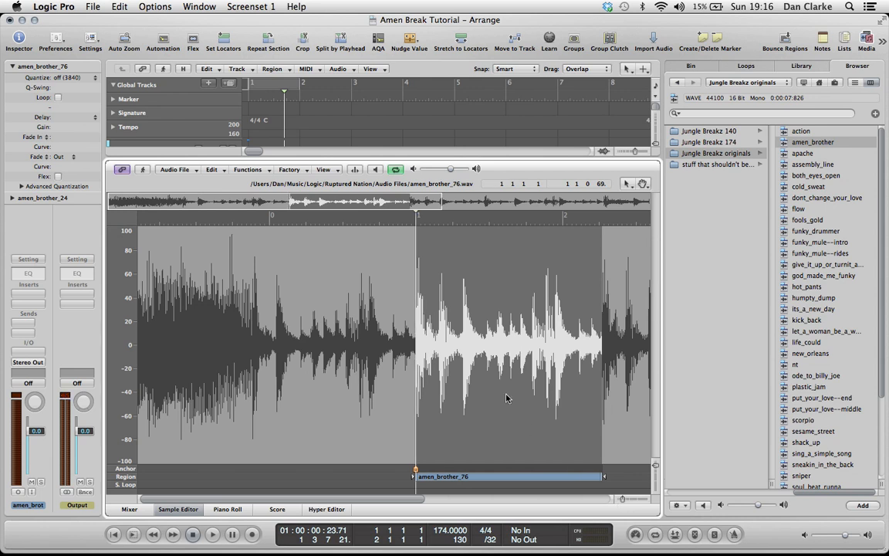
click(377, 169)
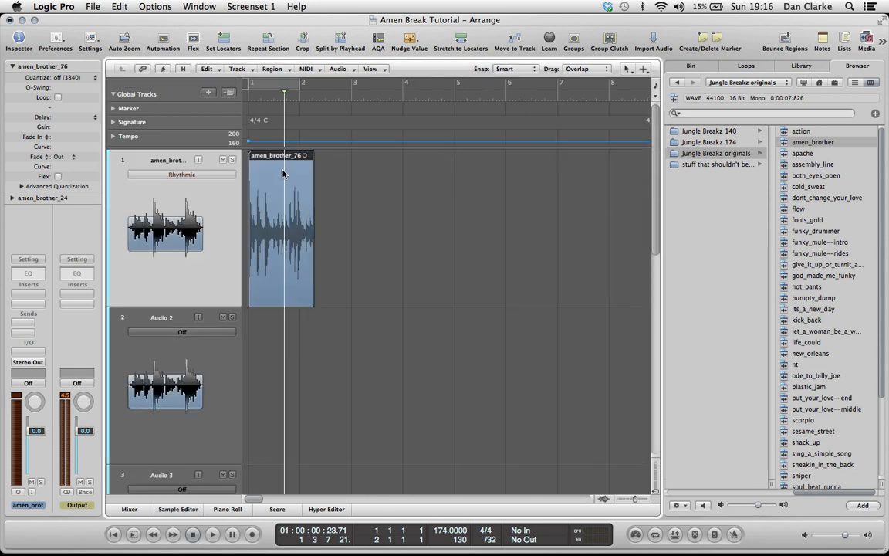
Show Flex View on the tracks and pick a flex mode for the amen_brother_76 drum track.
drag(249, 83, 352, 84)
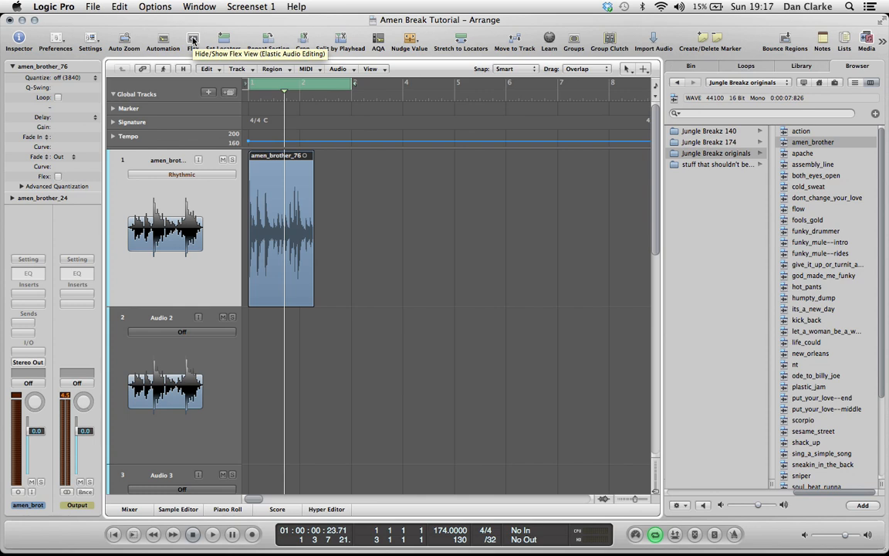
click(193, 44)
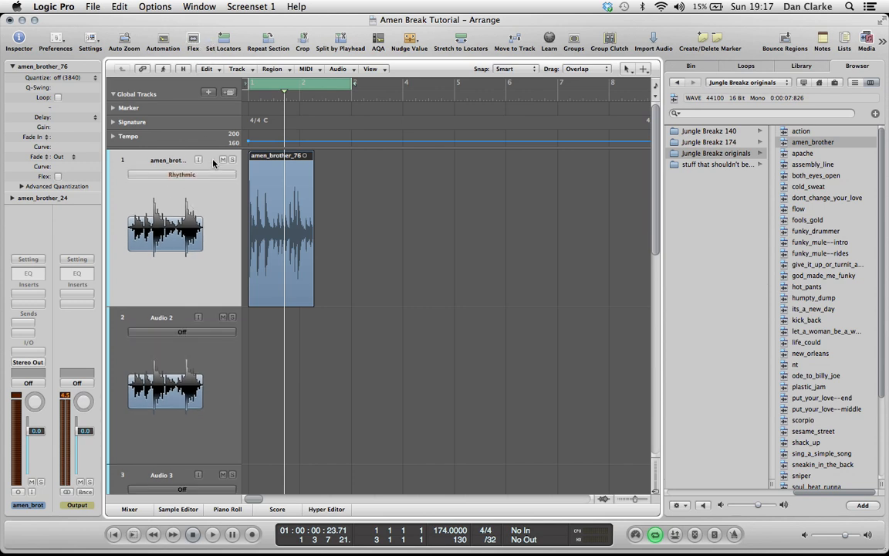
mouse_move(160, 176)
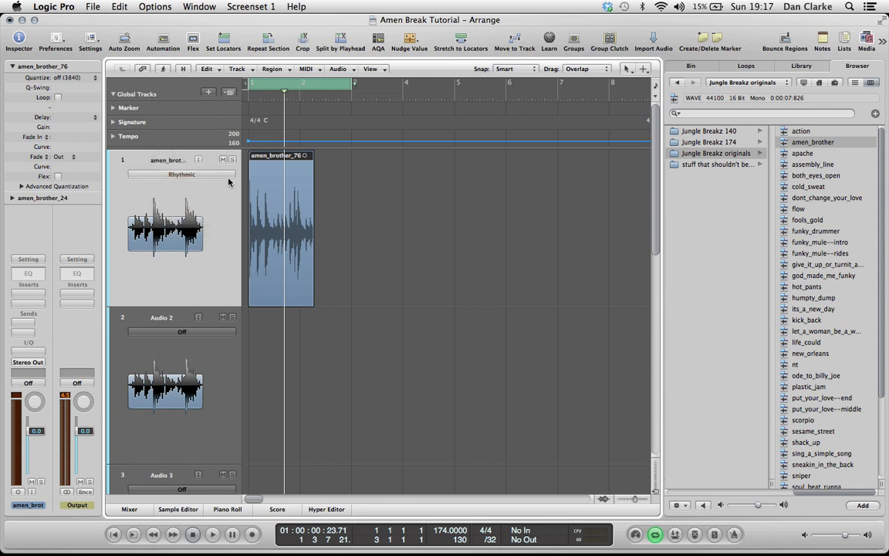
click(182, 173)
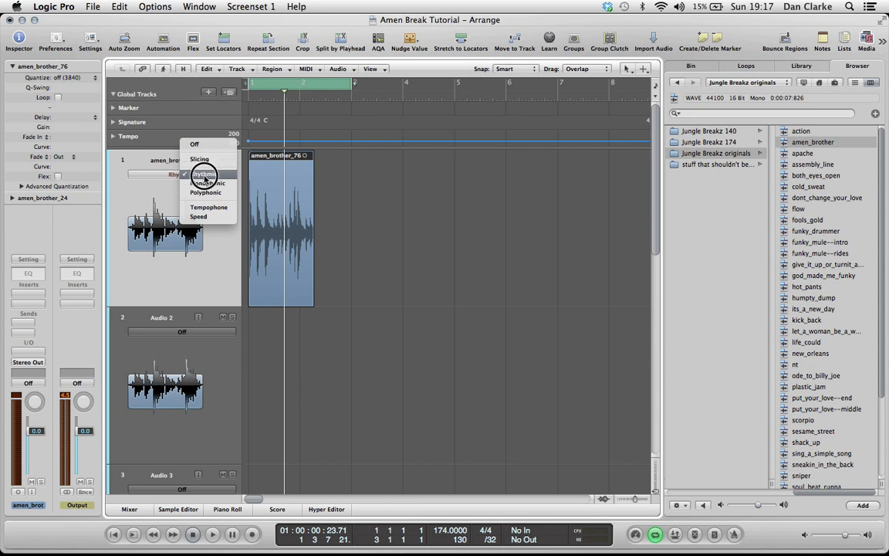
click(204, 173)
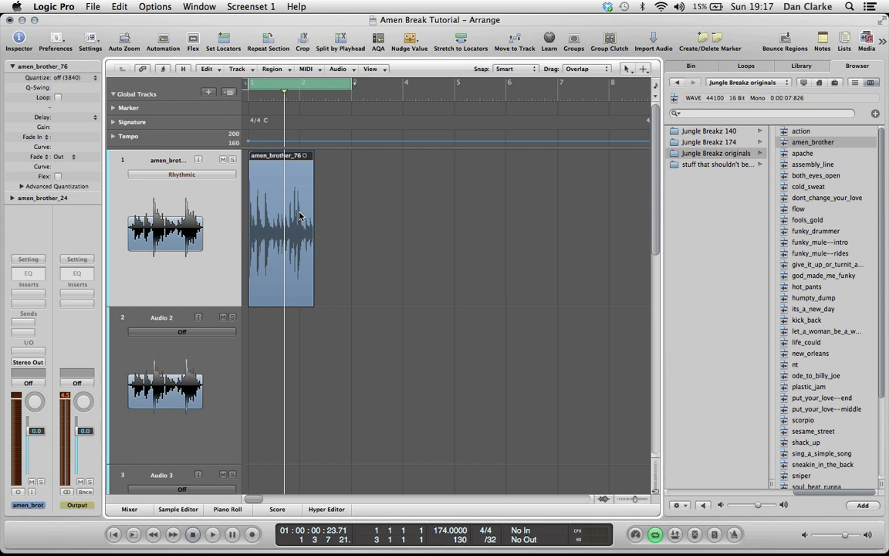
mouse_move(466, 275)
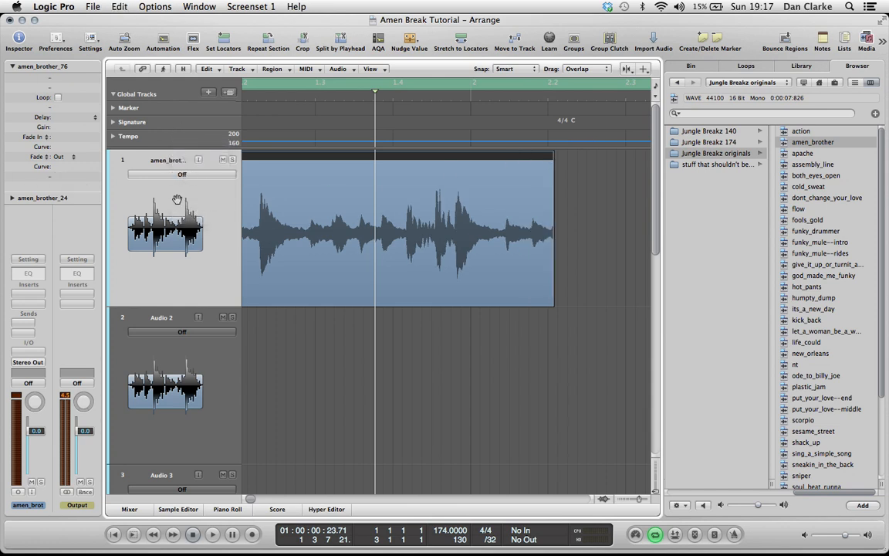
Switch the drum track's flex mode off and back to Rhythmic so transients are re-detected.
click(176, 173)
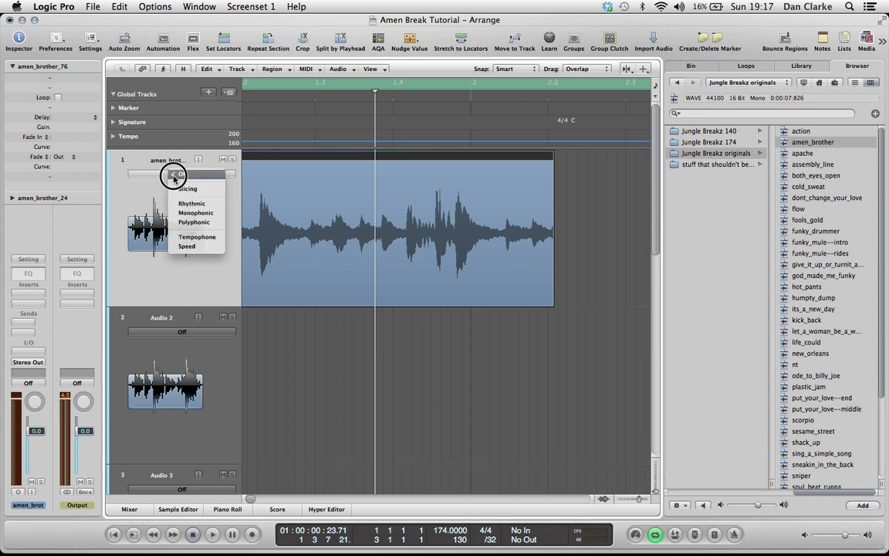
click(191, 204)
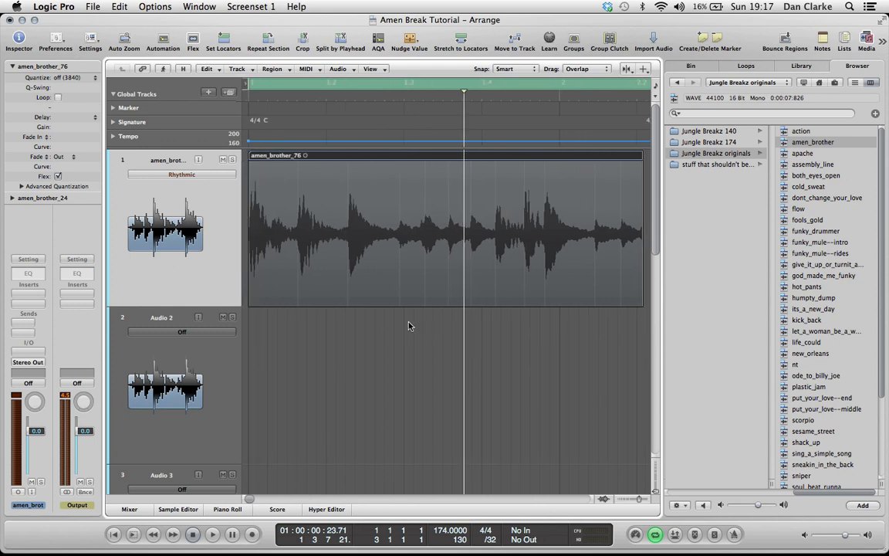
mouse_move(207, 183)
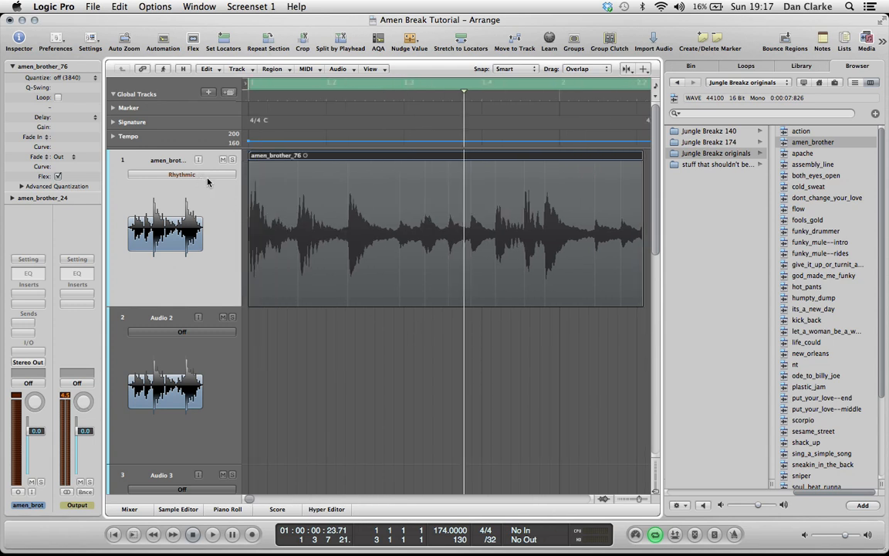
click(445, 231)
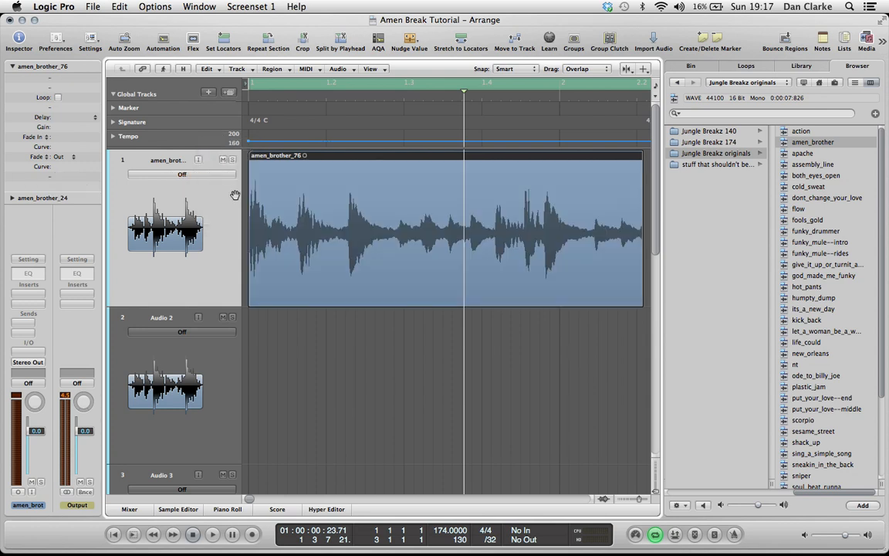
click(199, 174)
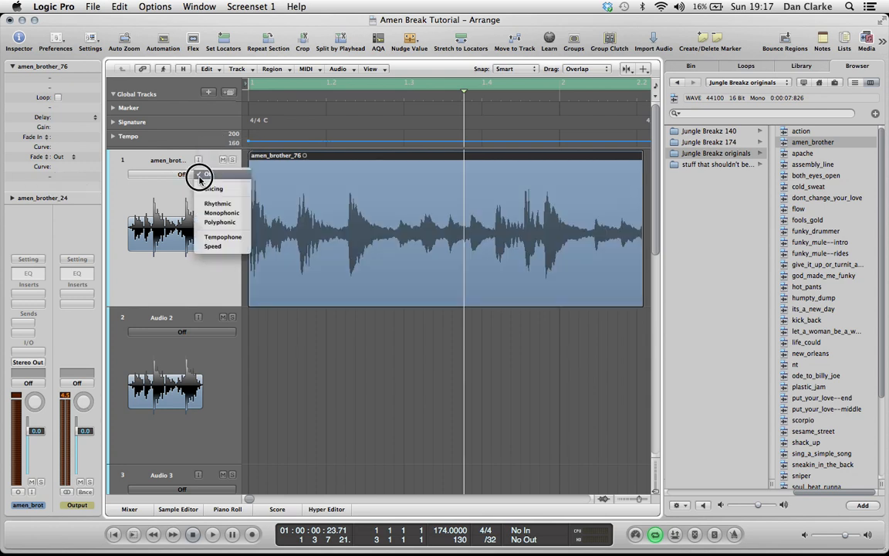
click(216, 204)
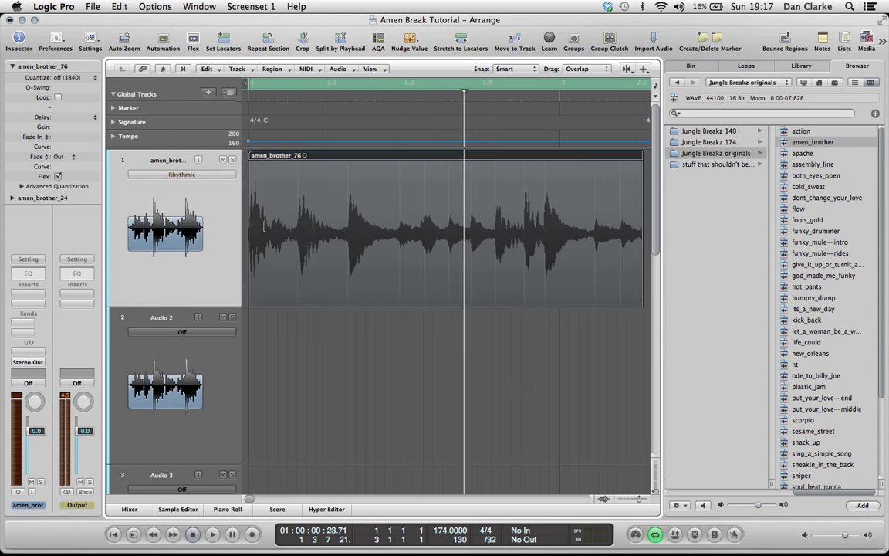
mouse_move(300, 204)
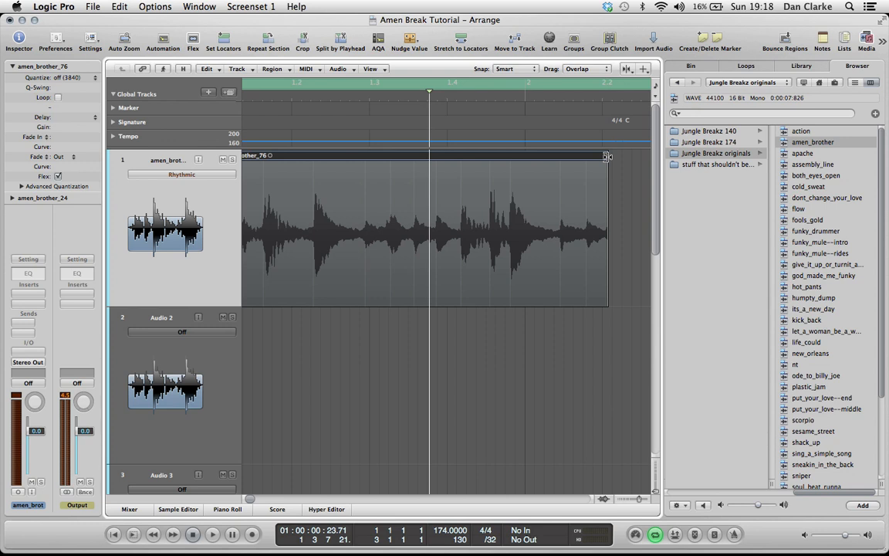
Zoom horizontally so the one-bar break region fills the arrangement view.
drag(606, 156, 525, 167)
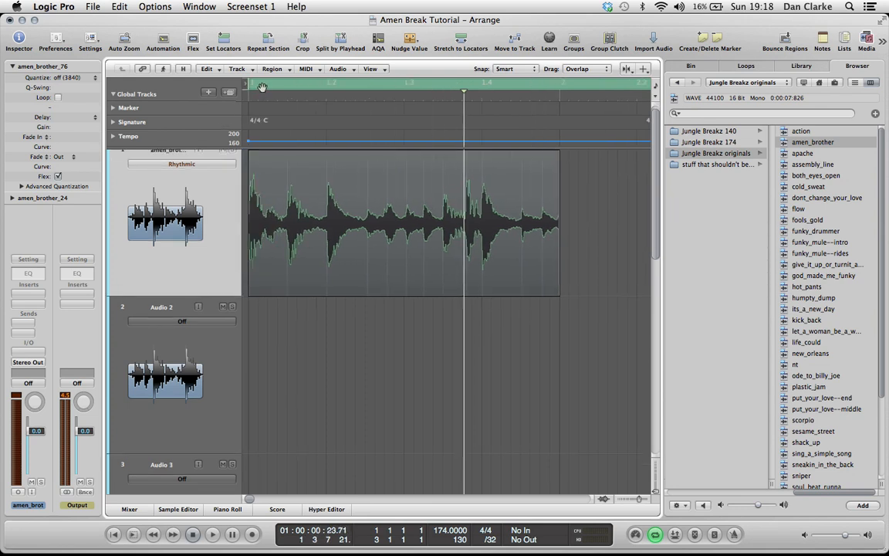
drag(324, 83, 541, 83)
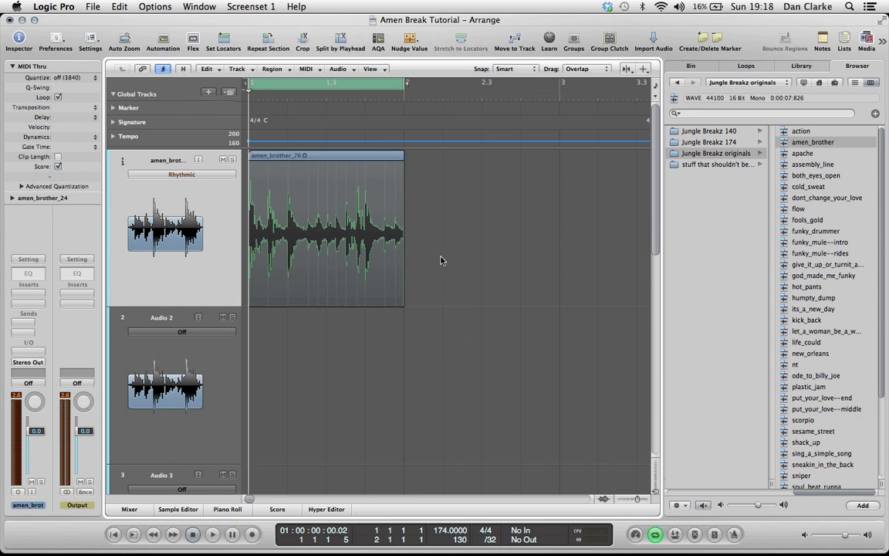
mouse_move(436, 232)
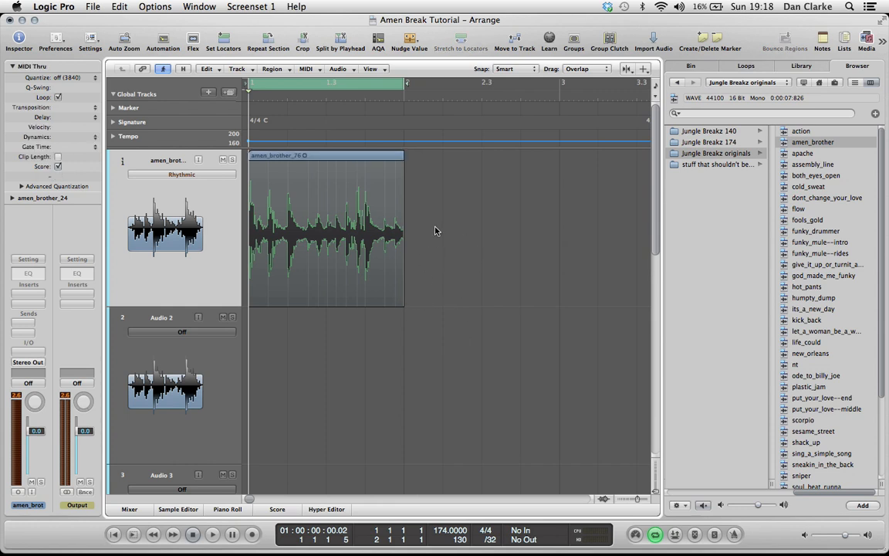
mouse_move(408, 250)
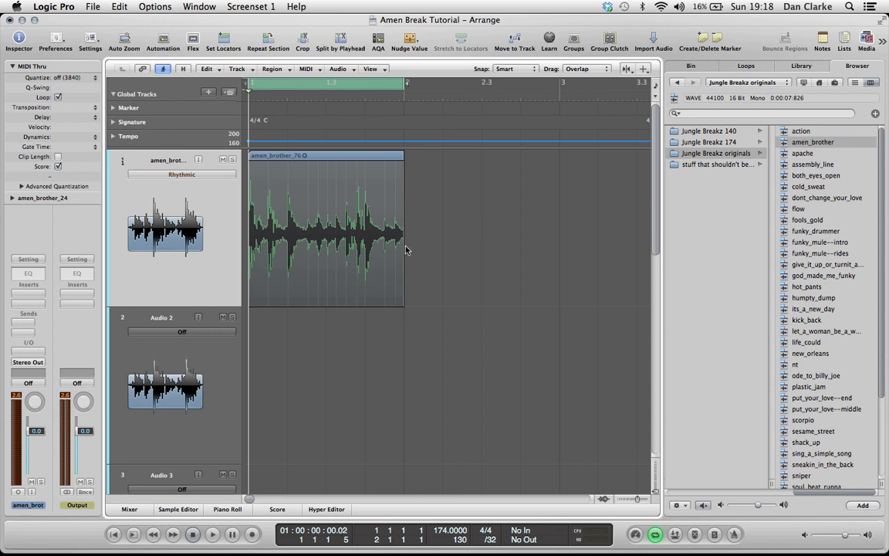
mouse_move(400, 182)
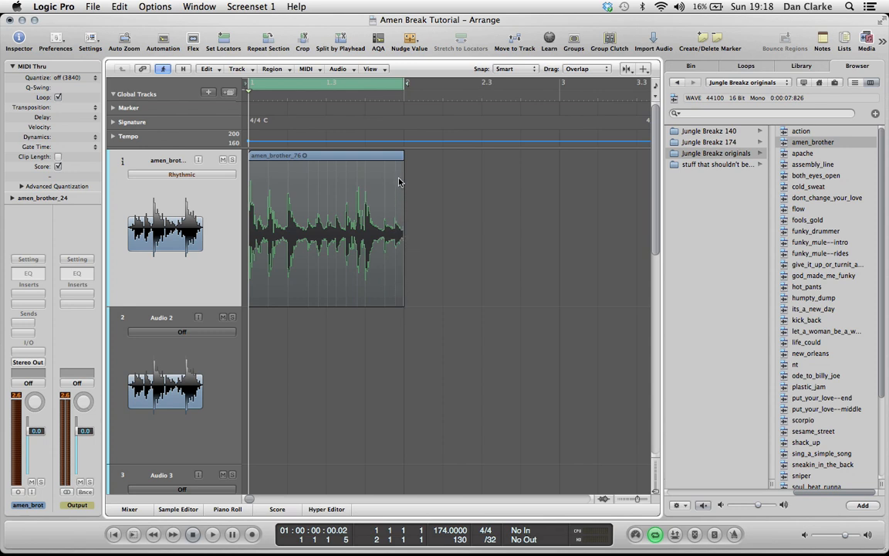
mouse_move(400, 193)
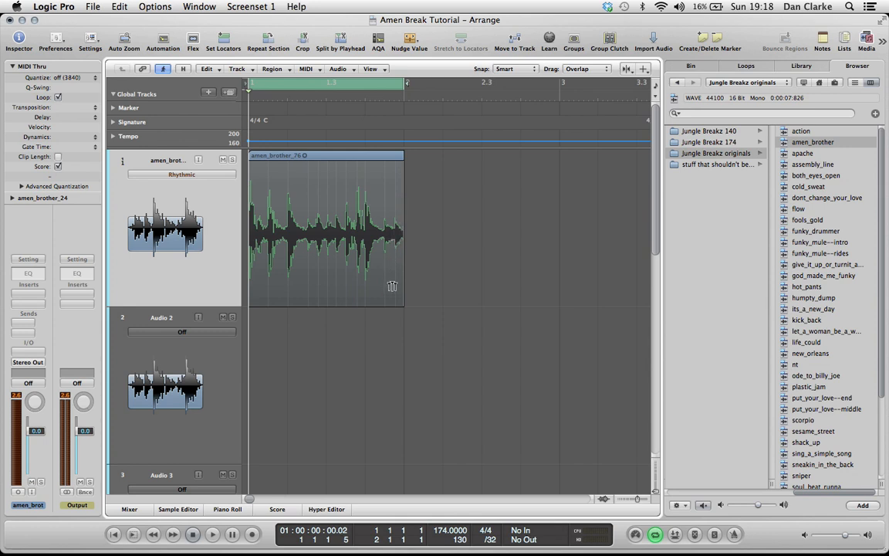
mouse_move(399, 299)
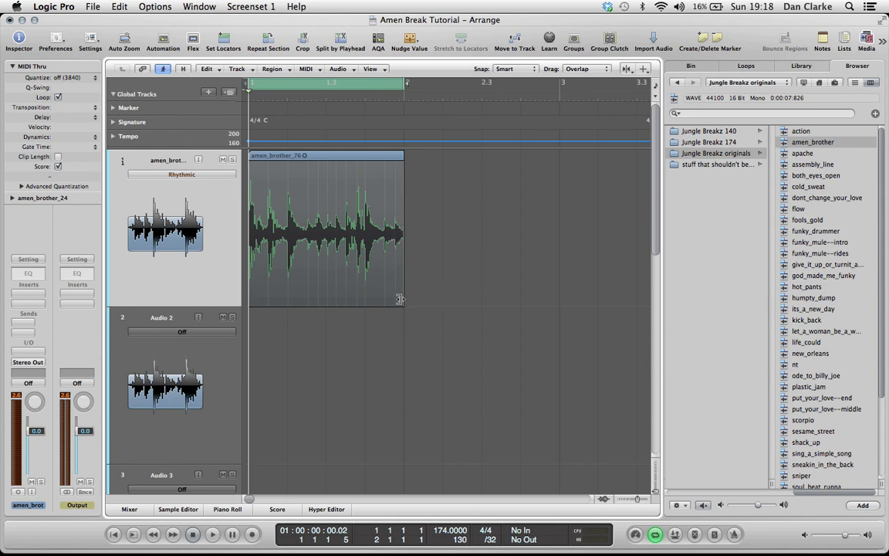
mouse_move(399, 299)
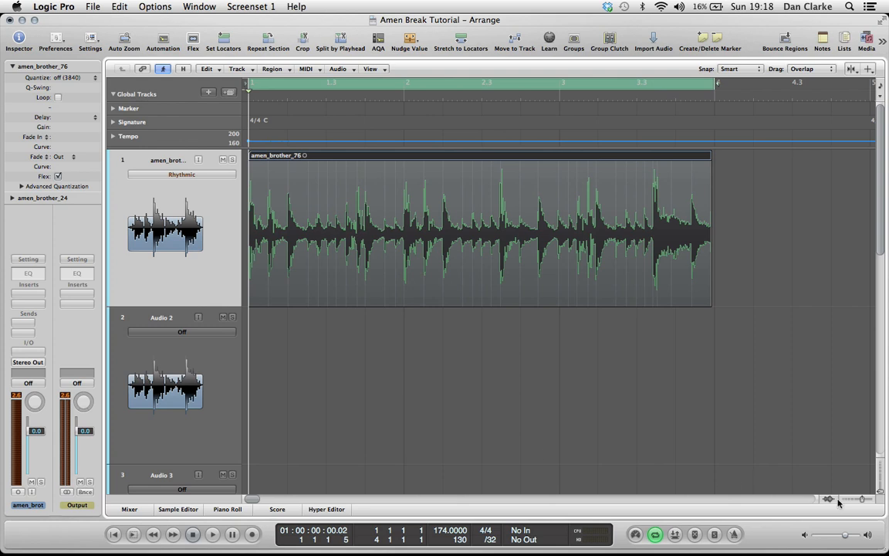
Cut at the first sixteenth with the Scissors tool and Divide Multiple across the whole region.
drag(857, 497, 831, 497)
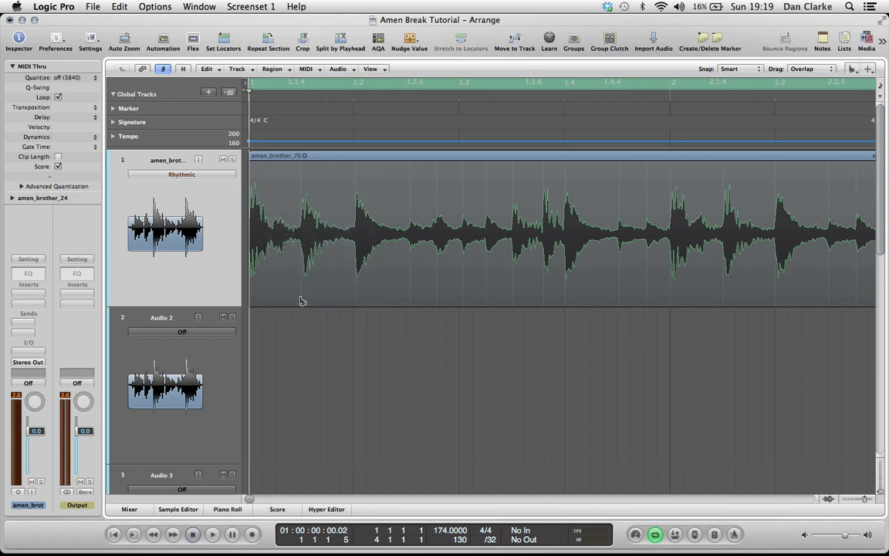
mouse_move(302, 301)
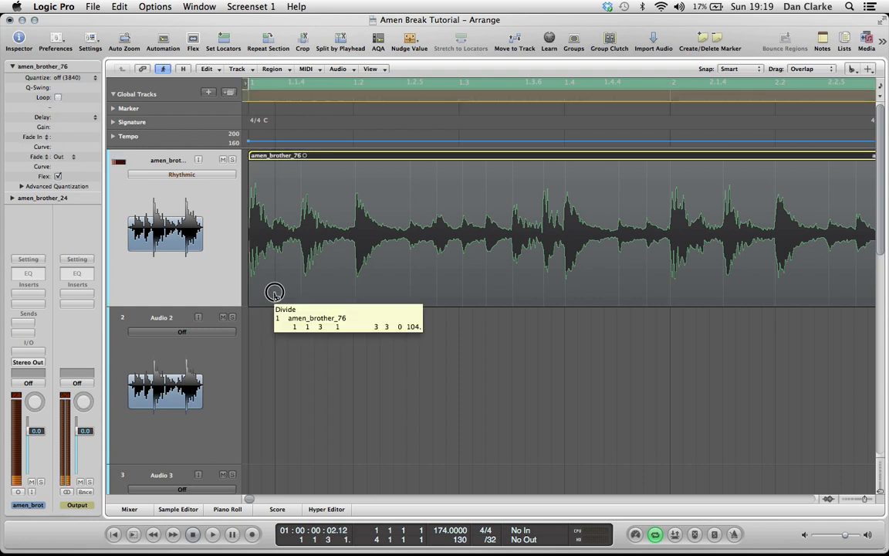
click(214, 534)
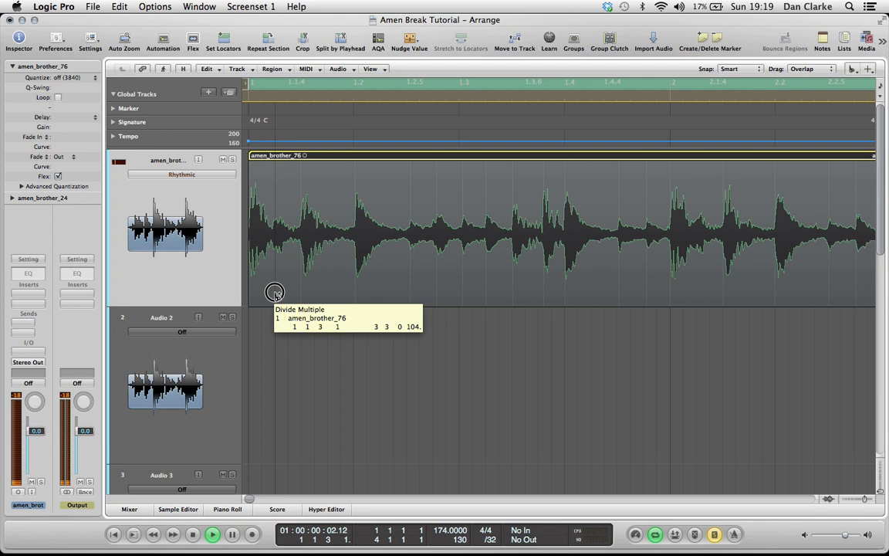
click(275, 292)
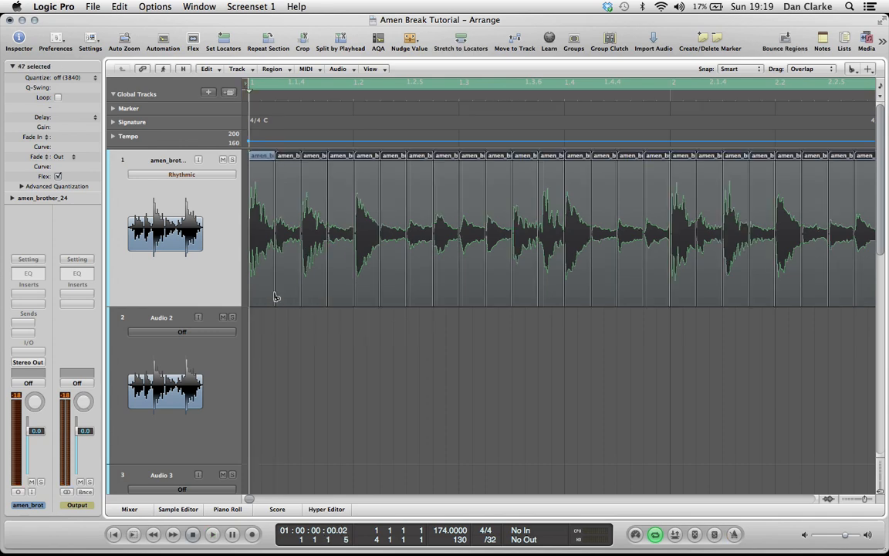
mouse_move(286, 322)
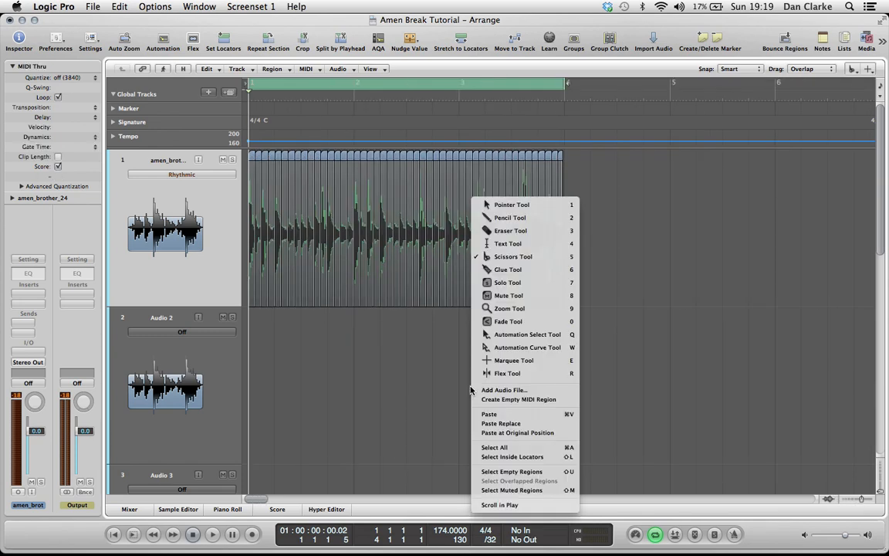
With the Pointer tool, choose Convert to New Sampler Track for the 48 selected slices.
click(677, 232)
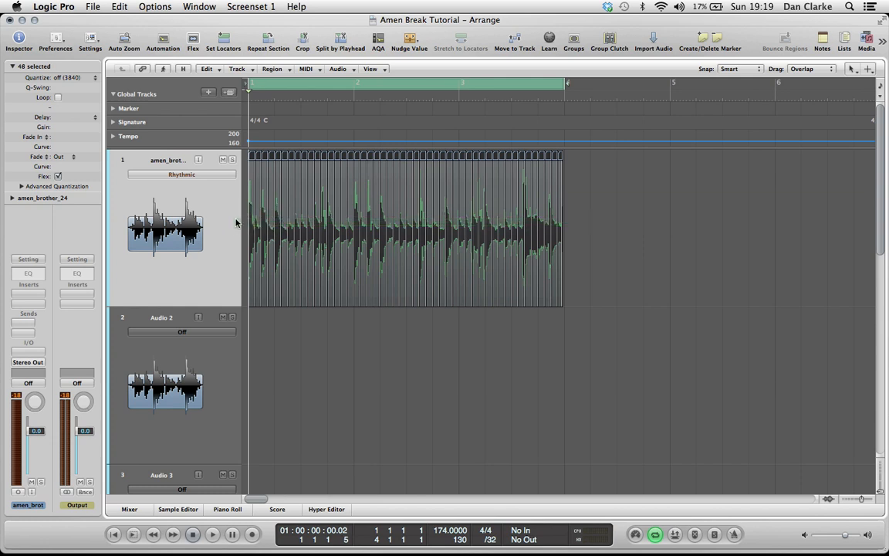
mouse_move(278, 193)
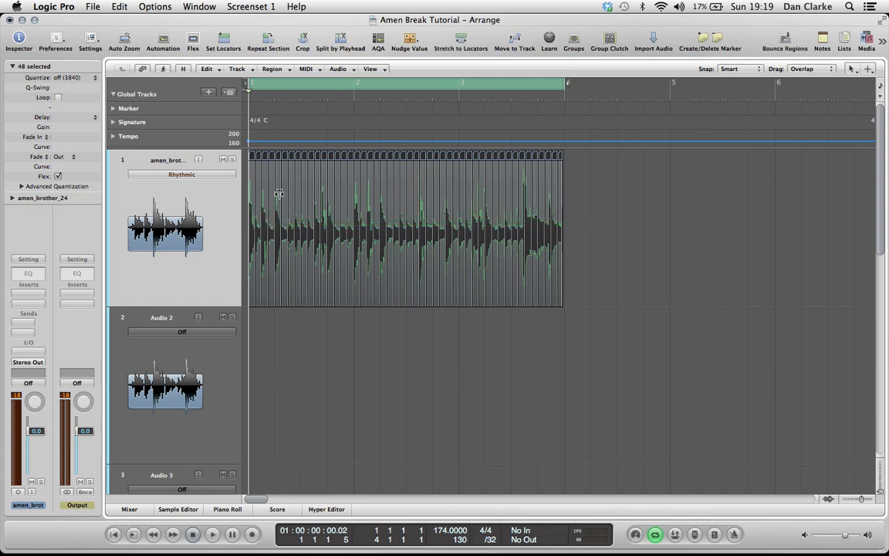
mouse_move(290, 159)
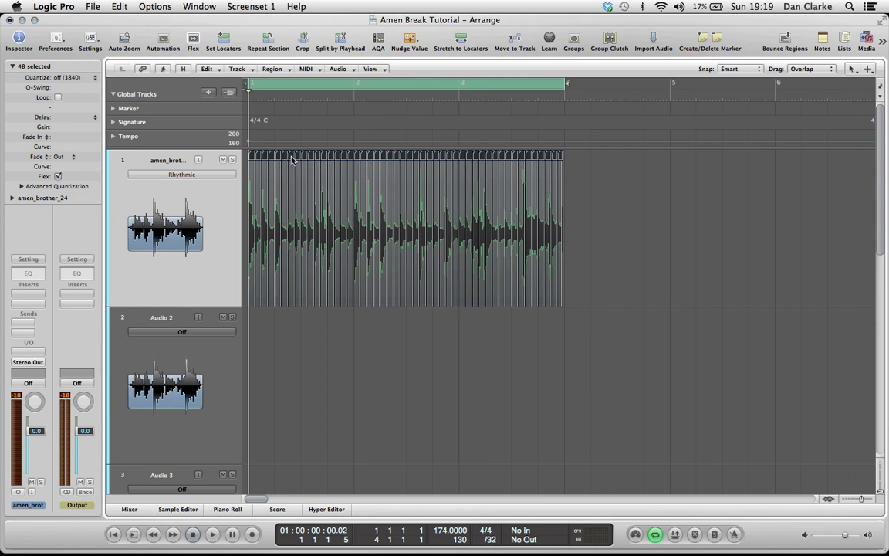
right_click(292, 158)
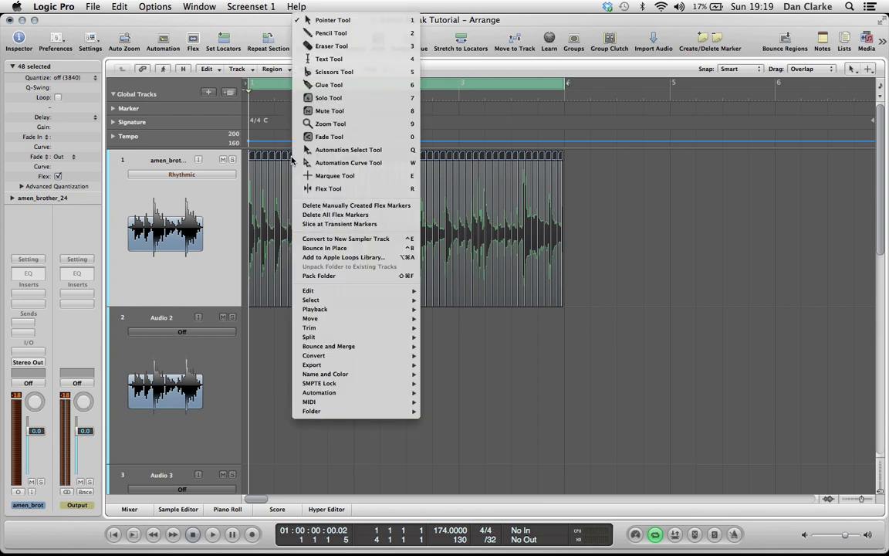
mouse_move(346, 238)
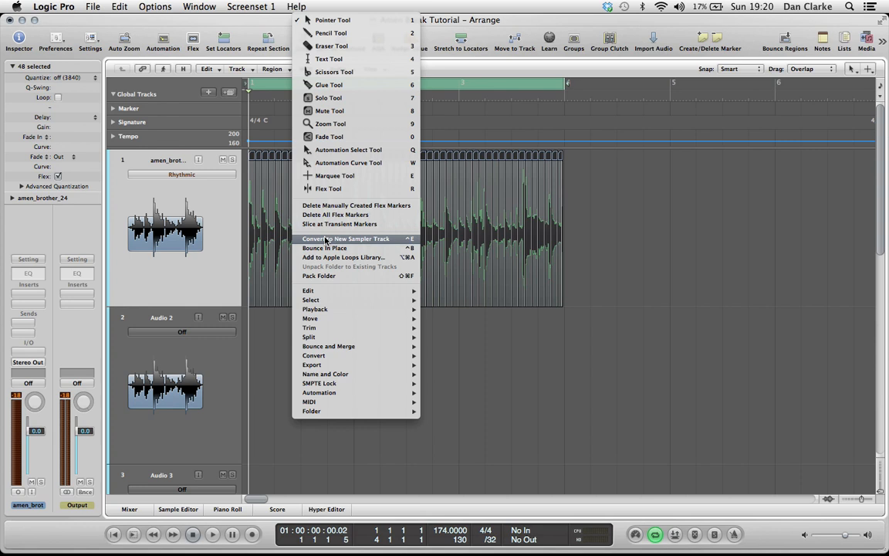
mouse_move(349, 240)
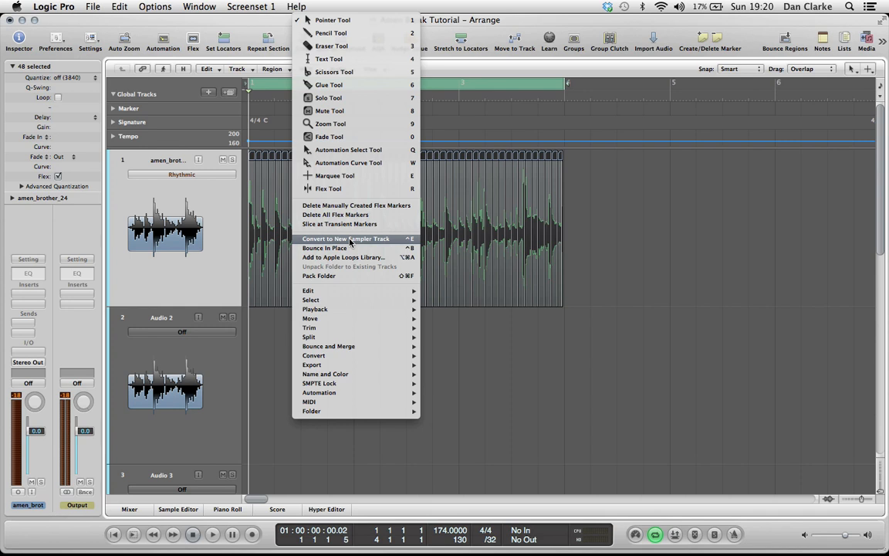
click(349, 238)
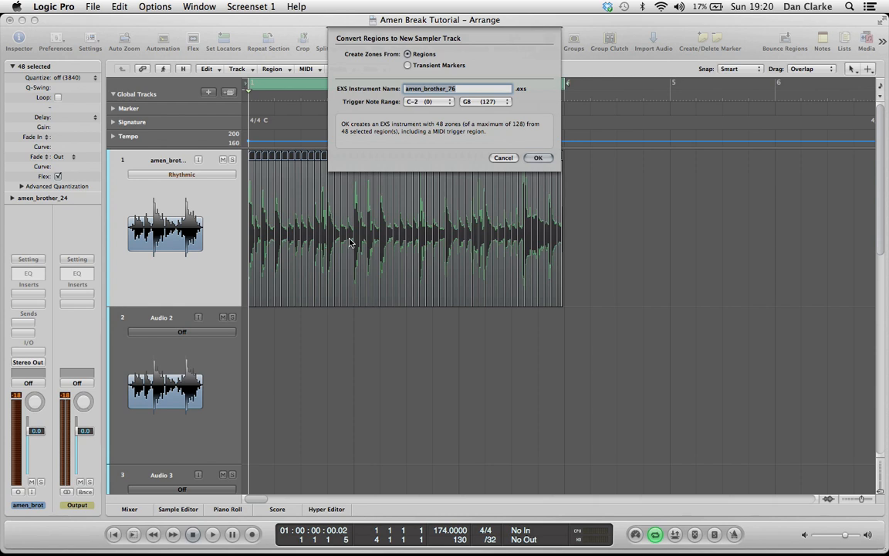
Confirm the conversion, then browse the EXS24 zones and audition a slice from its keyboard.
click(537, 157)
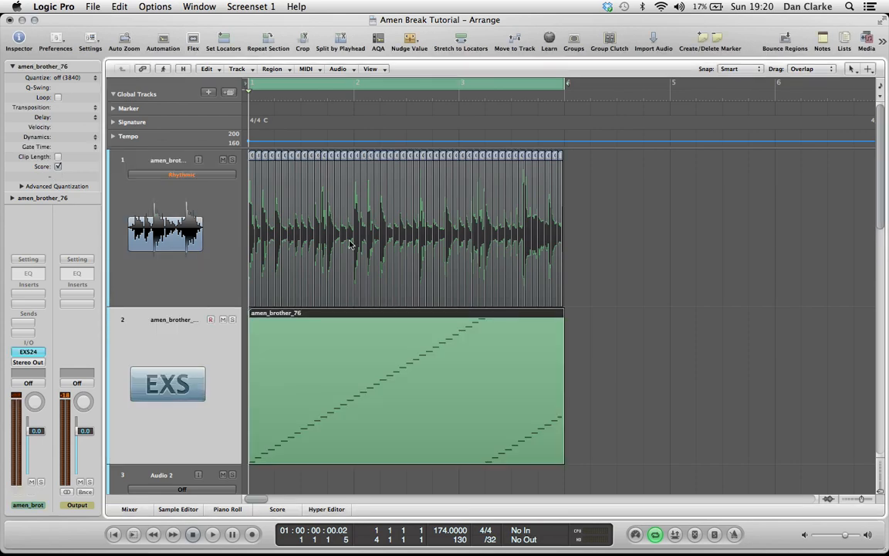
click(28, 352)
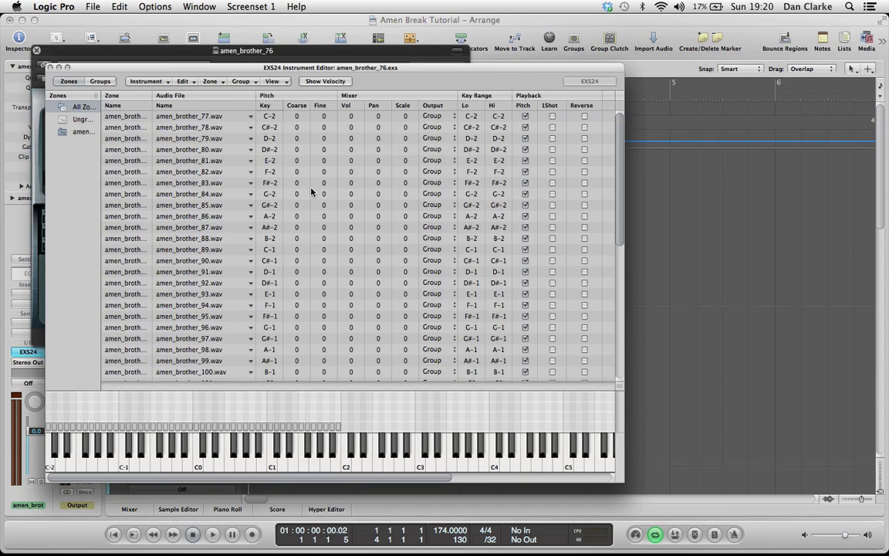
scroll(down, 3)
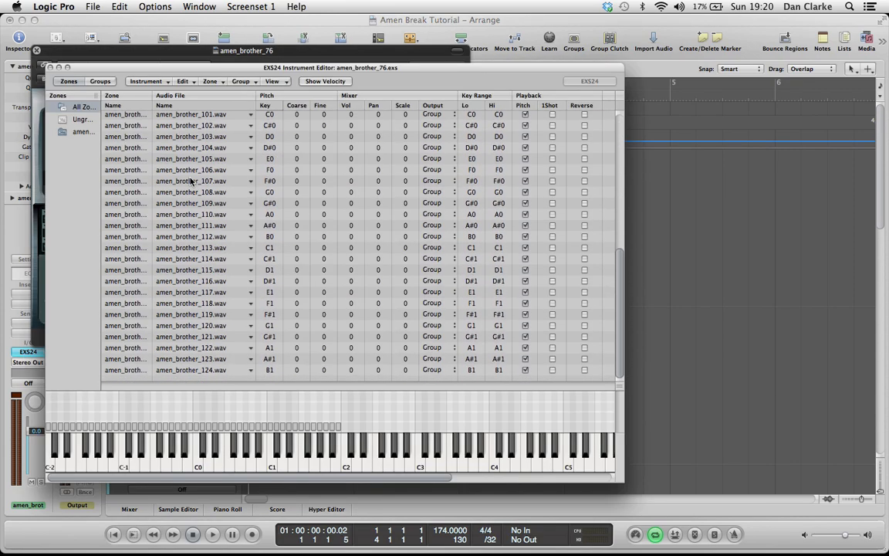
click(220, 469)
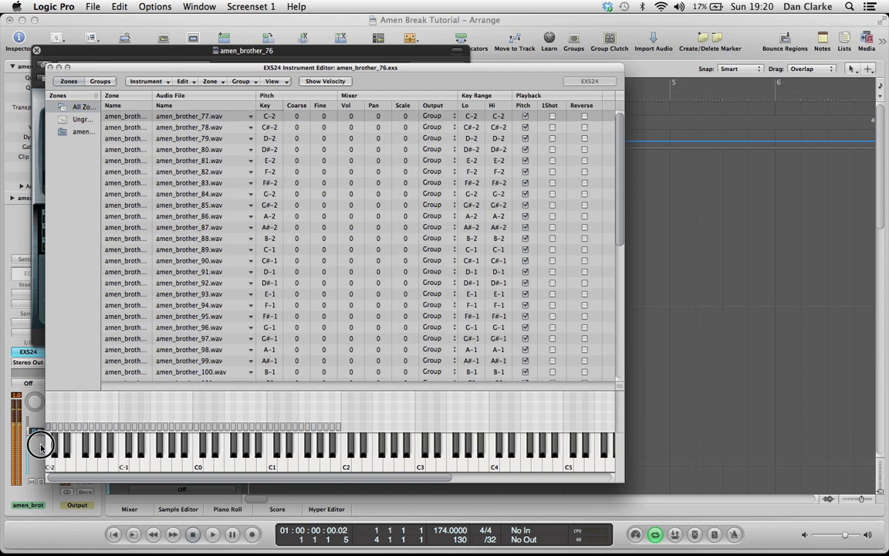
scroll(down, 3)
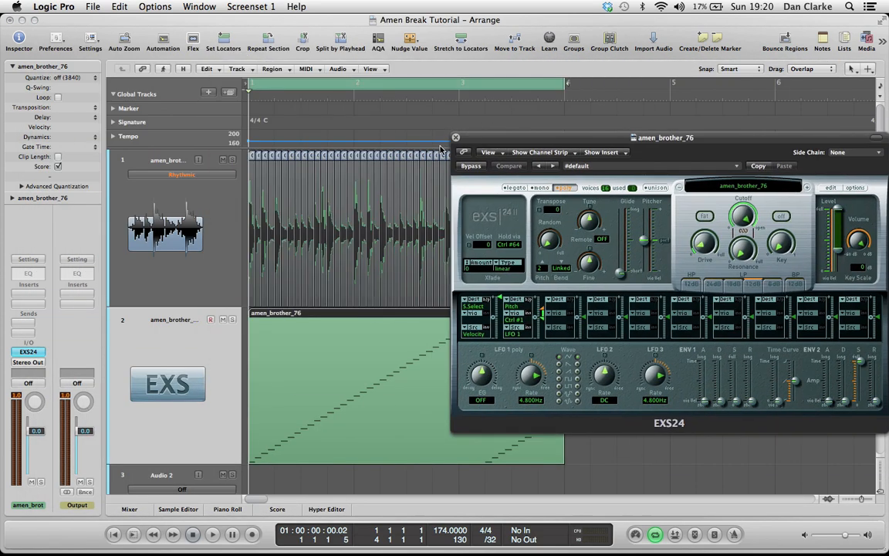
Set a one-bar cycle, then select and drag notes in the MIDI region to trigger different slices.
click(456, 137)
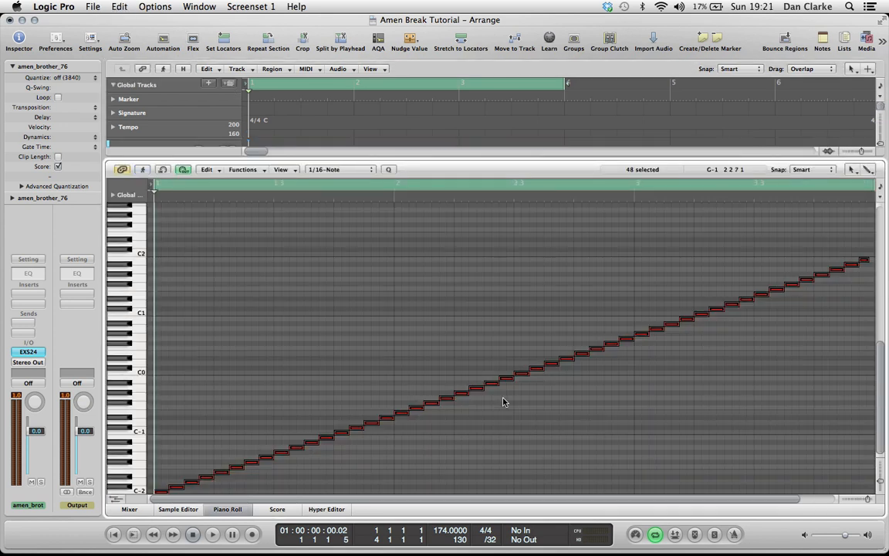
click(211, 534)
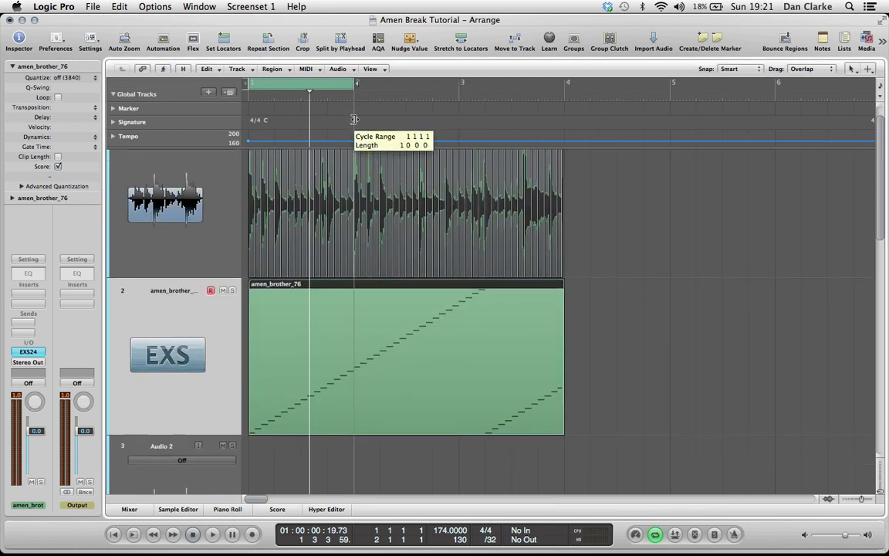
click(227, 510)
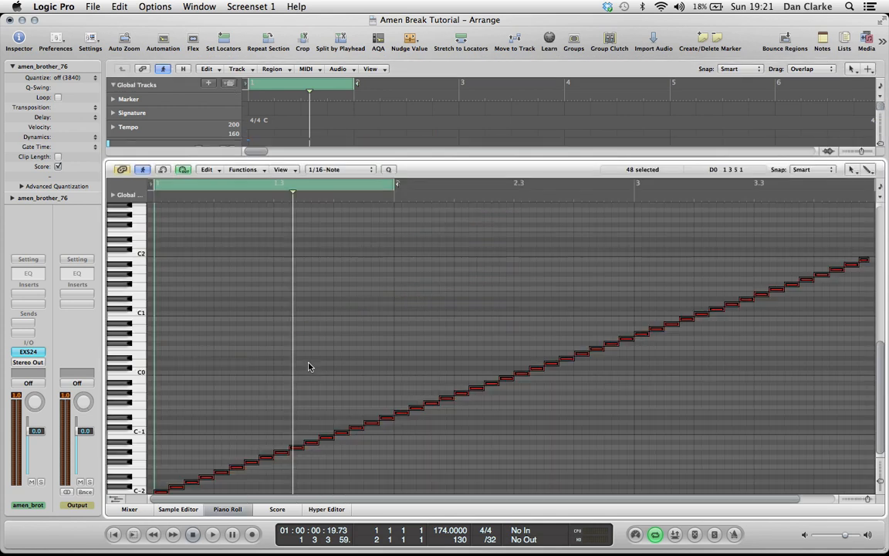
click(212, 535)
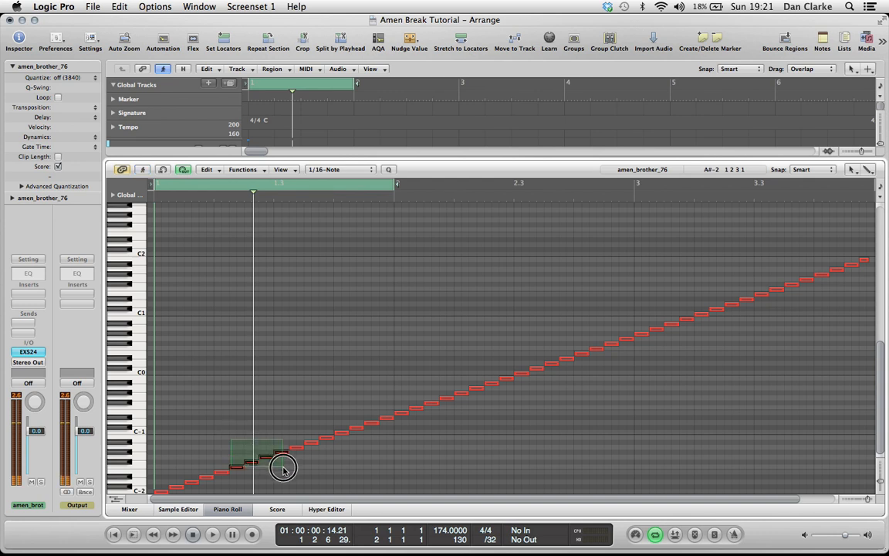
drag(284, 469, 238, 467)
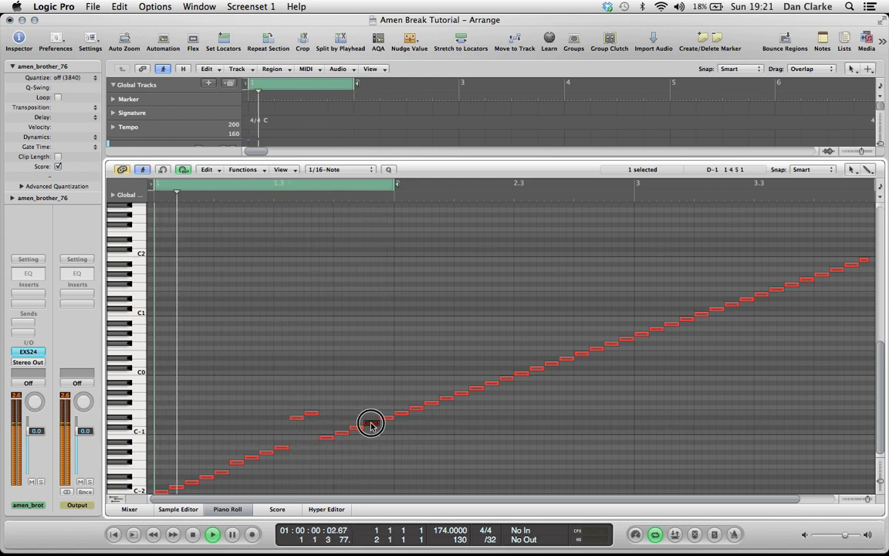
drag(371, 423, 373, 389)
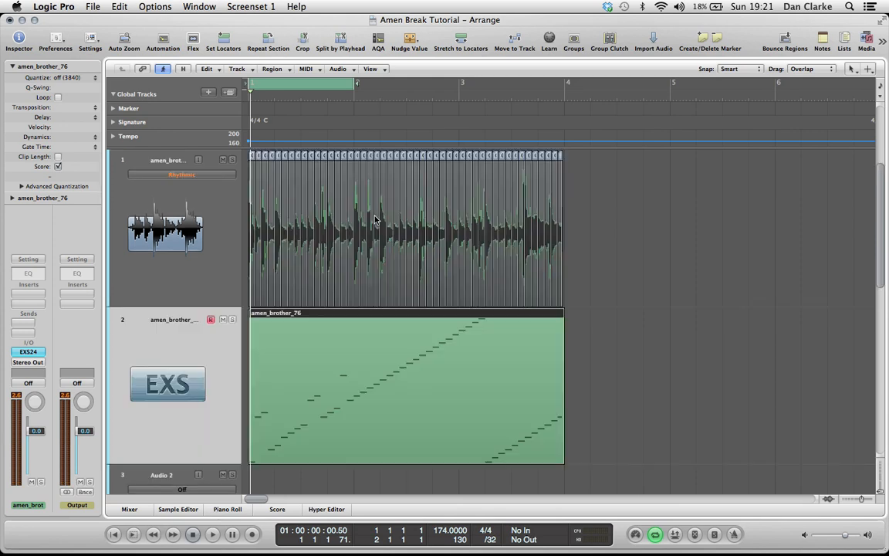
mouse_move(781, 454)
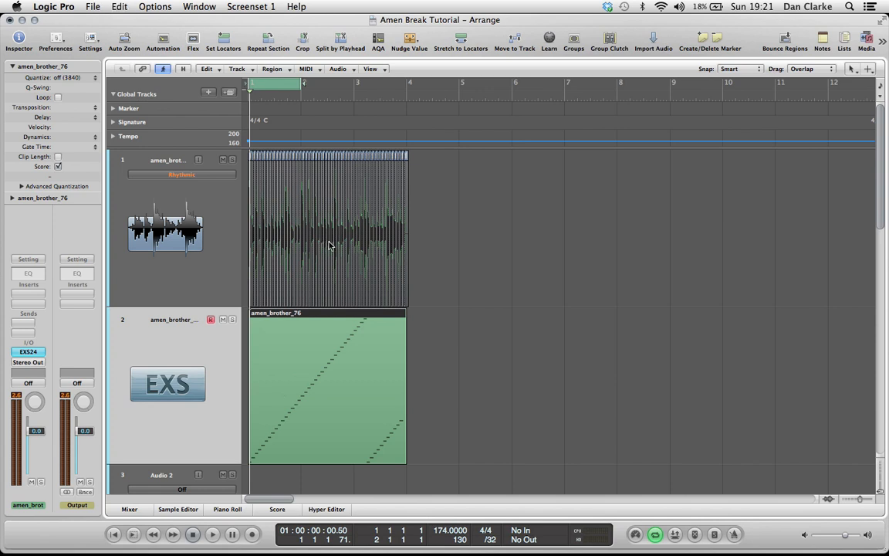
Tick Loop for the rearranged MIDI region so it repeats along the track.
right_click(331, 245)
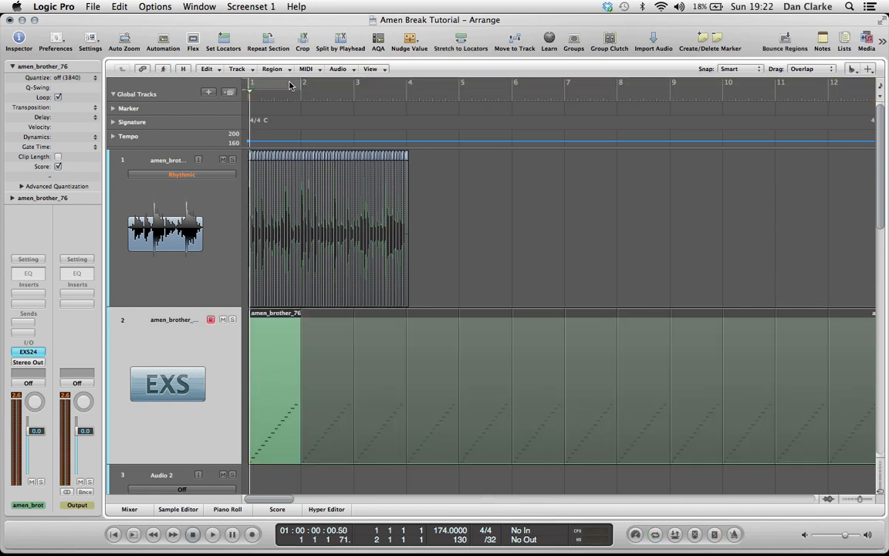
click(212, 534)
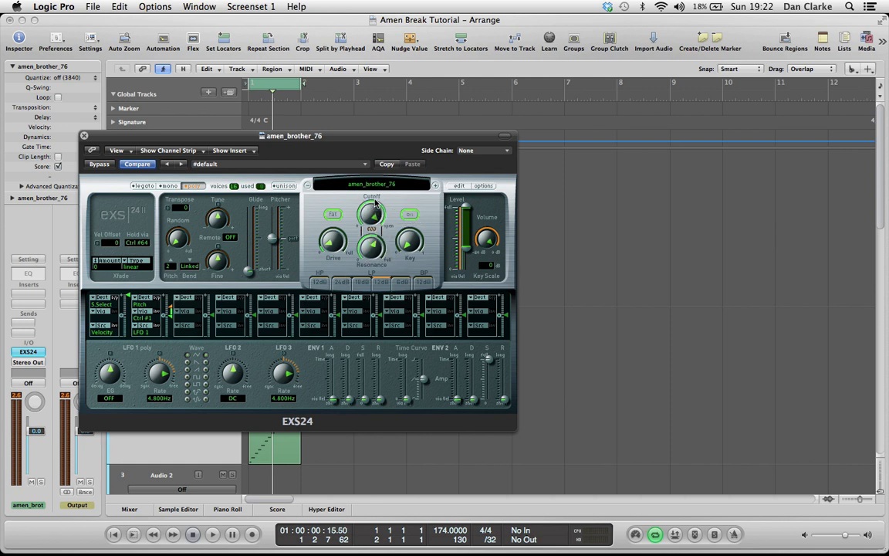
Lower the EXS24 filter setting to 50.0% while the amen_brother_76 loop plays.
drag(370, 247, 369, 259)
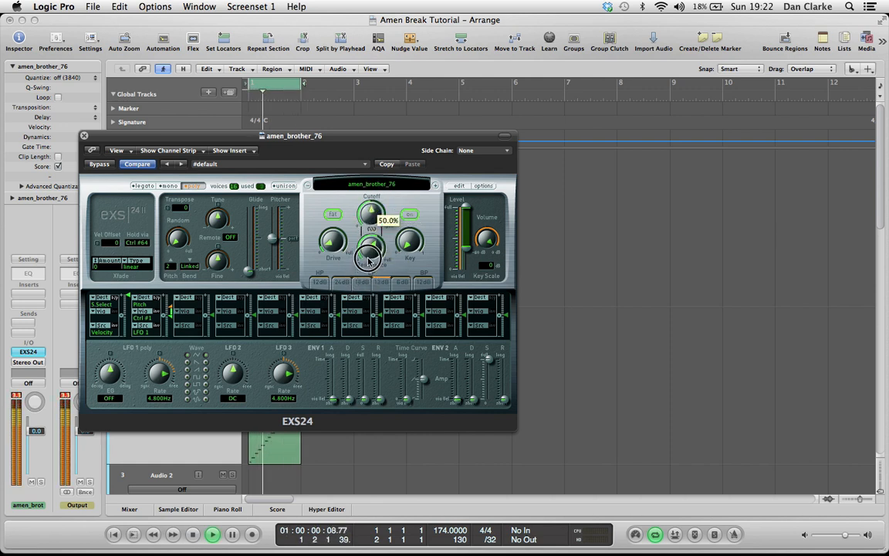